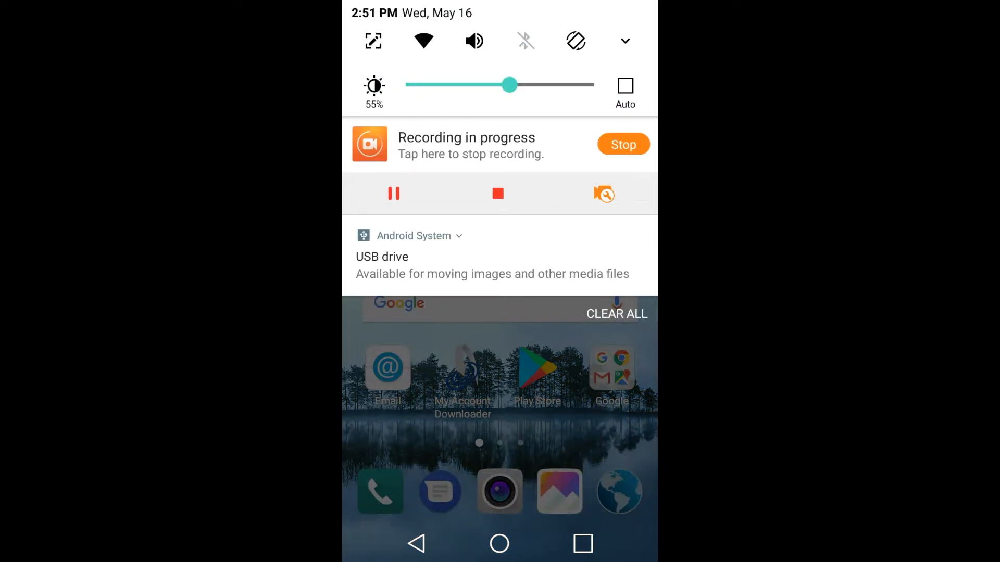
- Expand the USB drive notification and explore its contents in File Manager
{"action": "left_click", "coordinate": [457, 235]}
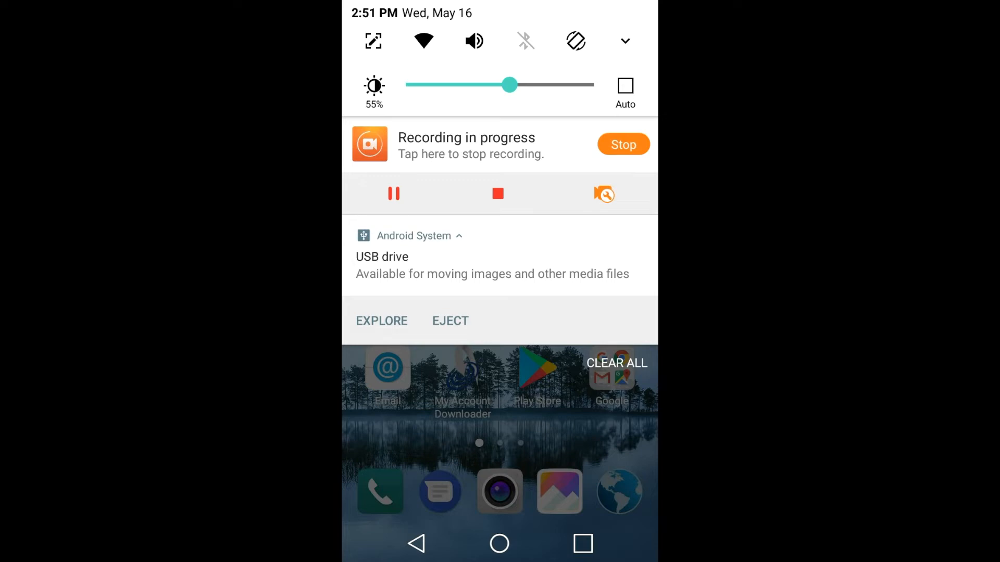
{"action": "left_click", "coordinate": [381, 320]}
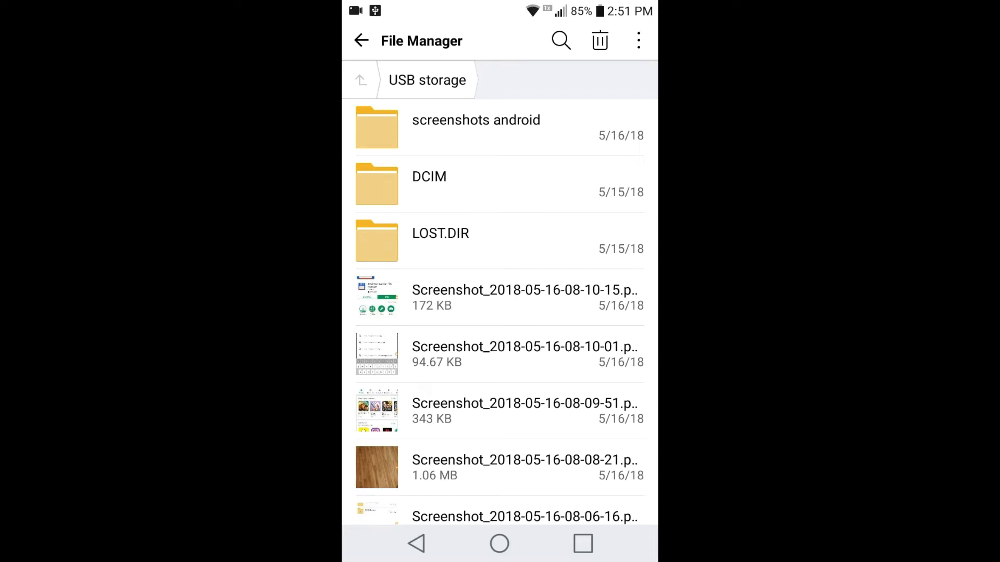
- Search Google on the phone for 'file manager'
{"action": "left_click", "coordinate": [500, 543]}
{"action": "type", "text": "f"}
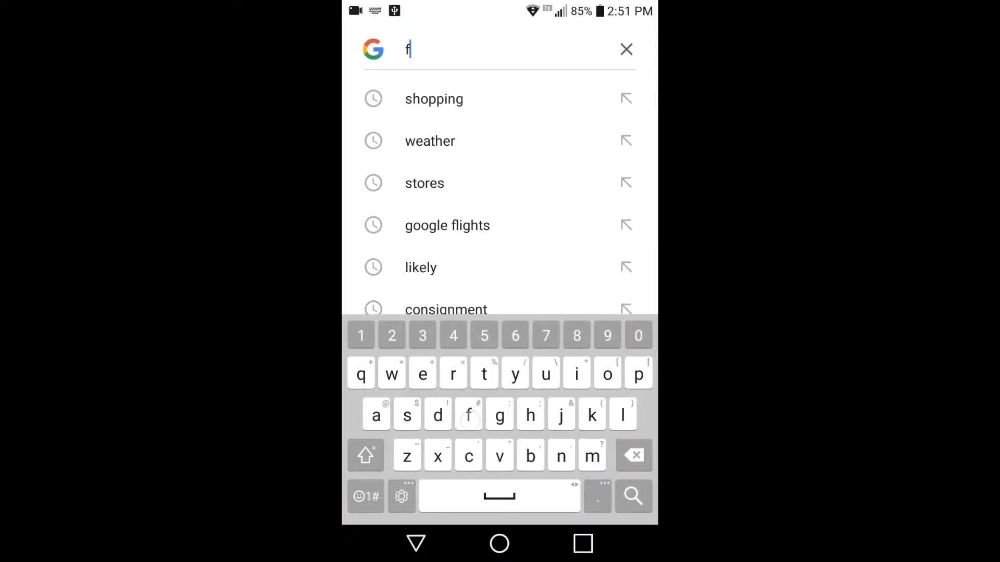
{"action": "type", "text": "ile manager"}
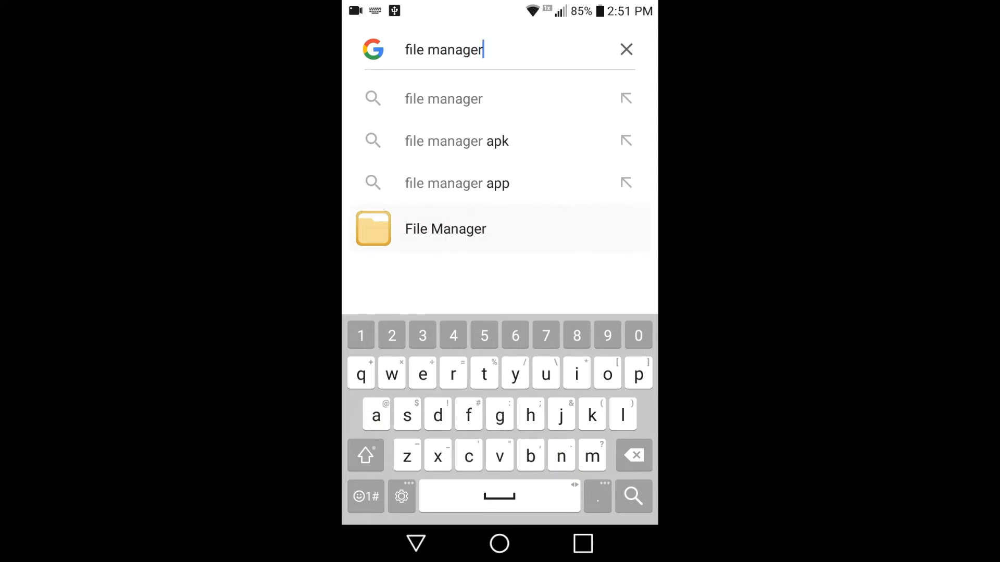
- Launch File Manager, open Internal storage > DCIM > Camera, and show the options menu
{"action": "left_click", "coordinate": [445, 229]}
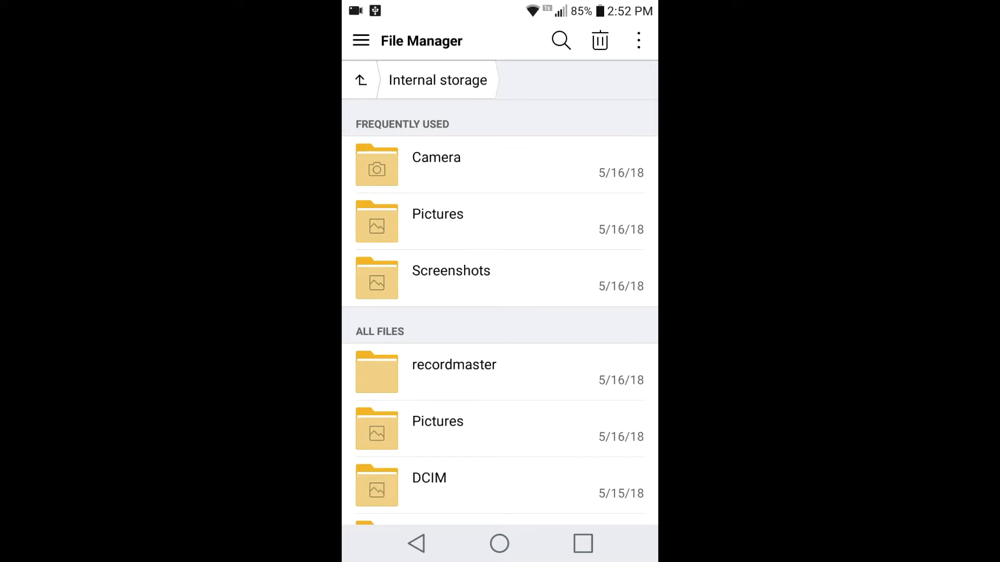
{"action": "scroll", "scroll_direction": "up", "scroll_amount": 3}
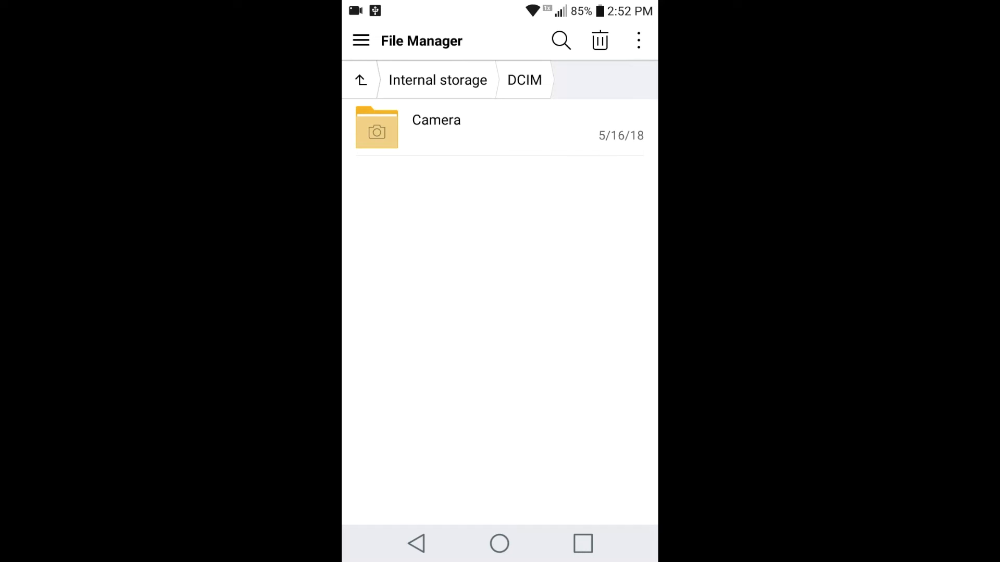
{"action": "left_click", "coordinate": [436, 127]}
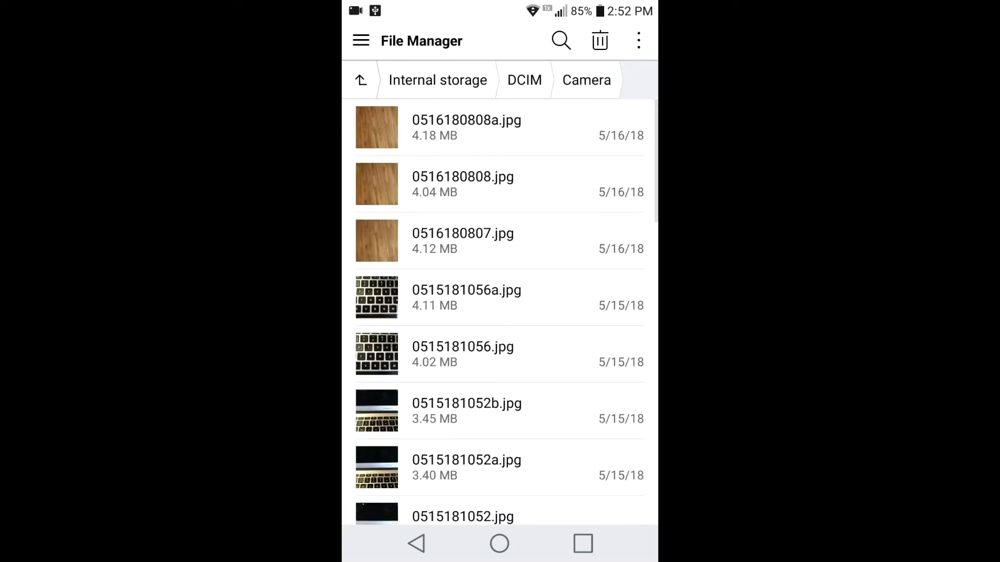
{"action": "scroll", "scroll_direction": "down", "scroll_amount": 3}
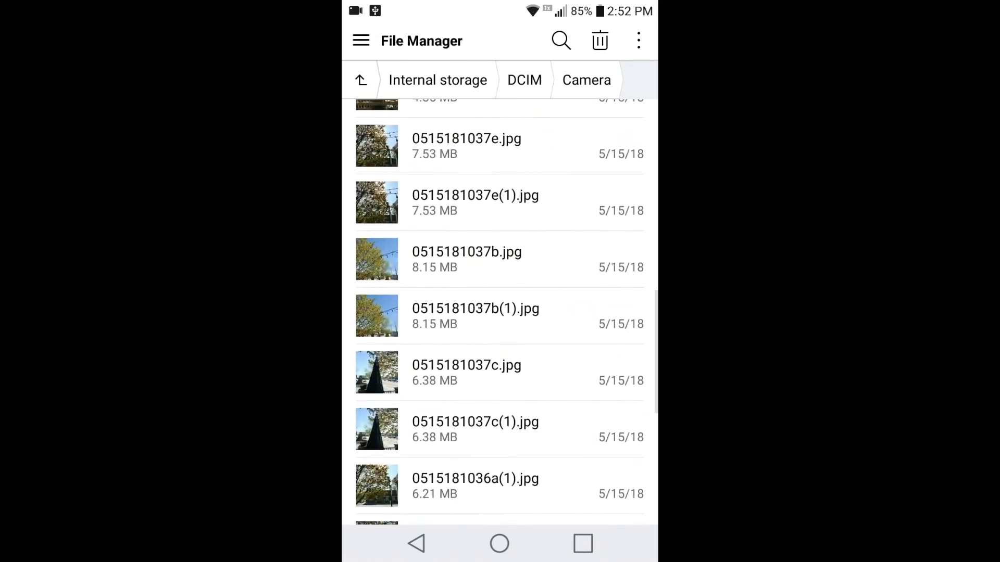
{"action": "scroll", "scroll_direction": "up", "scroll_amount": 3}
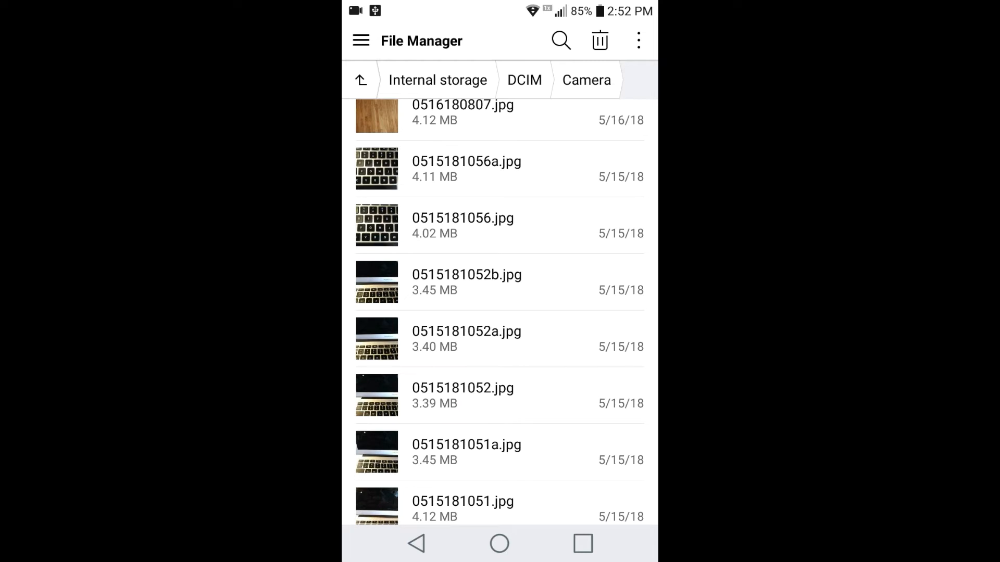
{"action": "left_click", "coordinate": [638, 40]}
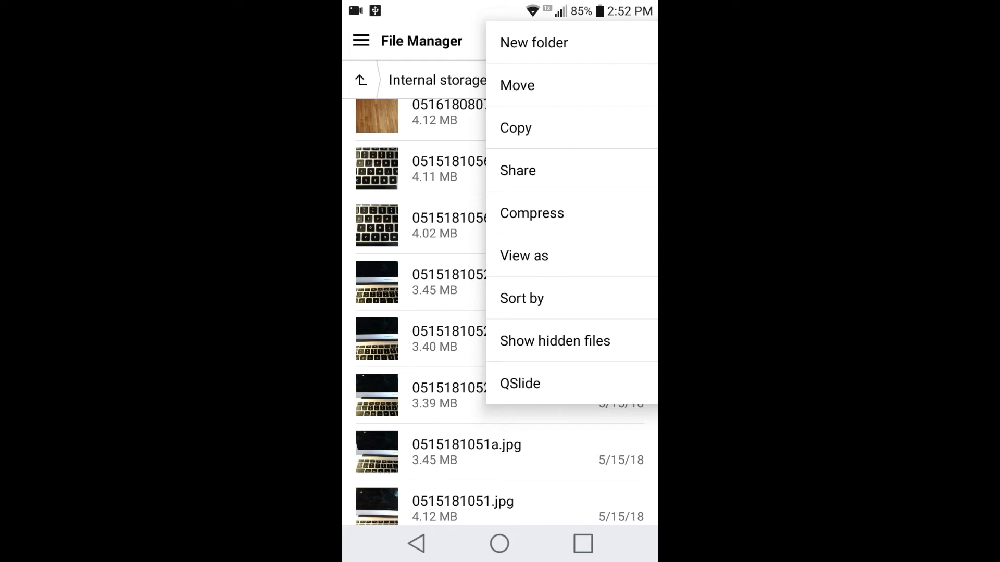
{"action": "left_click", "coordinate": [515, 128]}
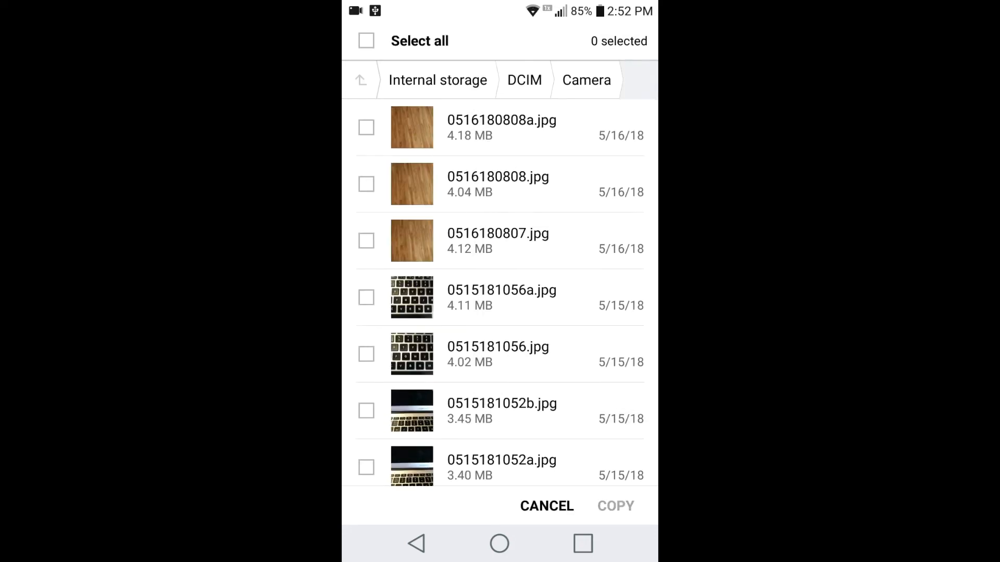
{"action": "left_click", "coordinate": [366, 40]}
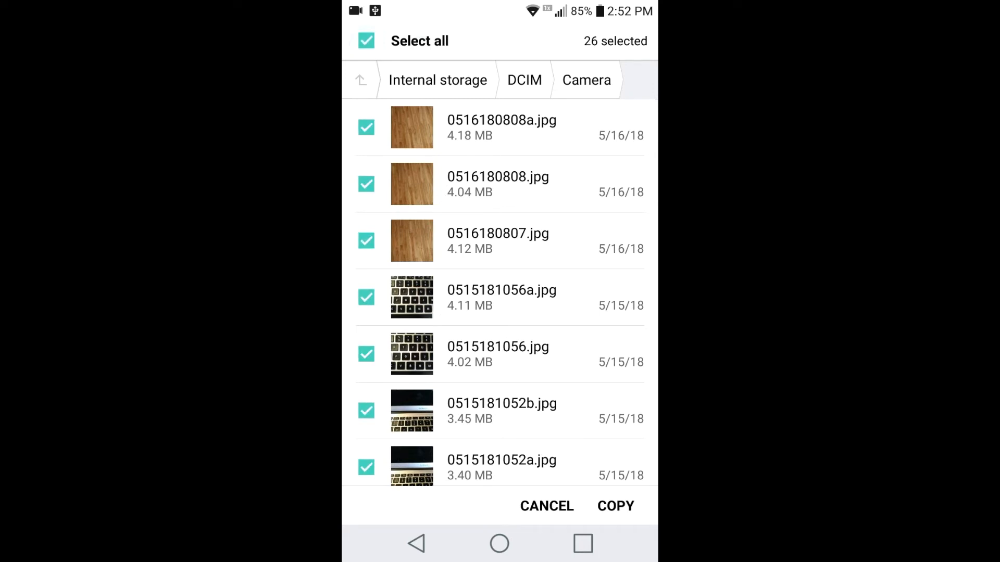
{"action": "left_click", "coordinate": [365, 40]}
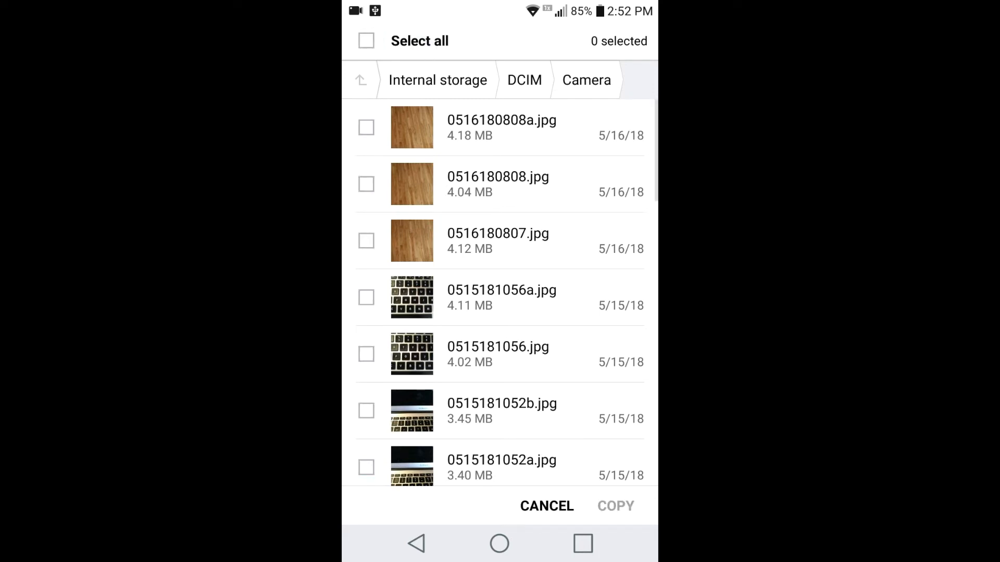
{"action": "left_click", "coordinate": [366, 241]}
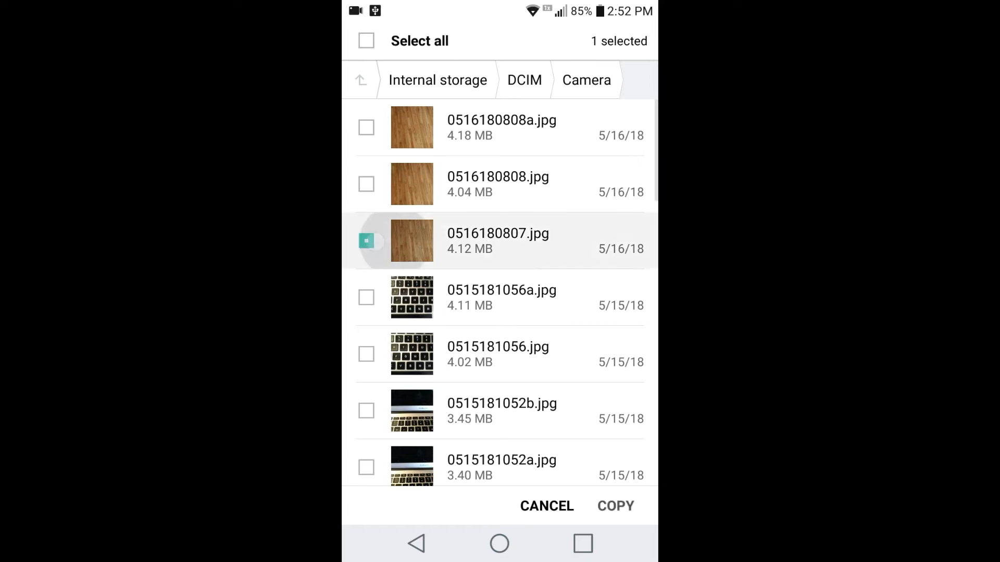
{"action": "left_click", "coordinate": [366, 184]}
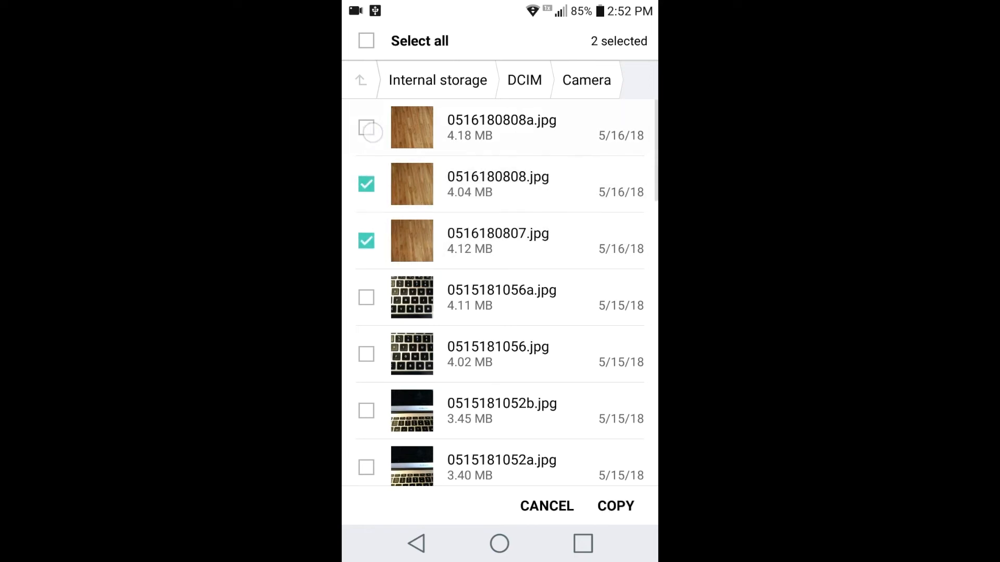
{"action": "left_click", "coordinate": [366, 127]}
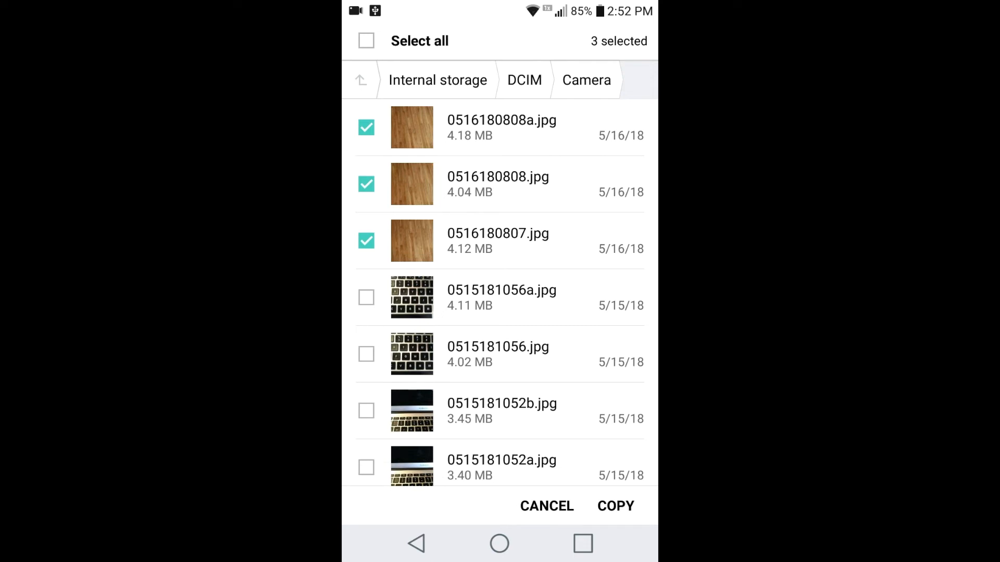
{"action": "left_click", "coordinate": [615, 505]}
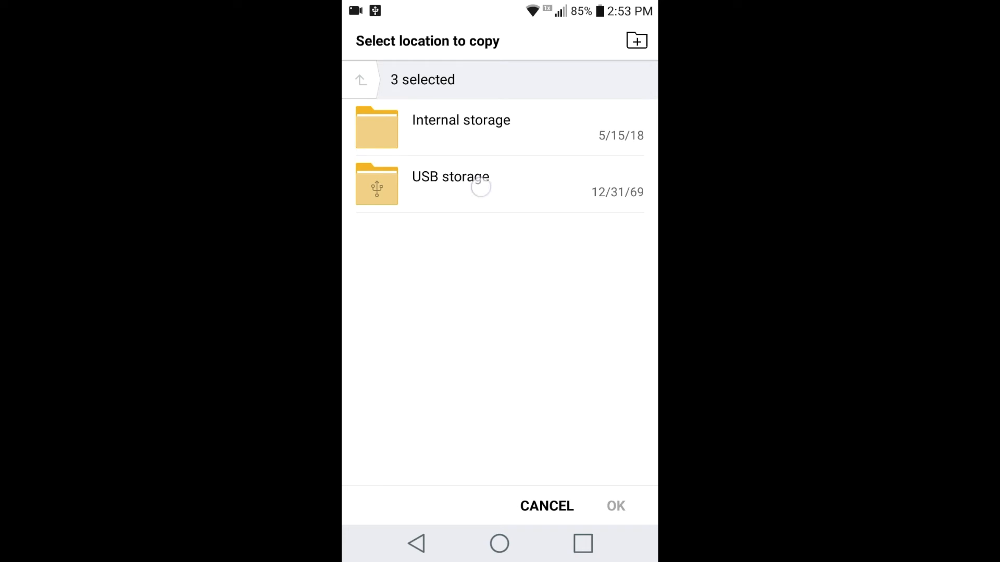
- Copy the three photos into the top level of USB storage
{"action": "left_click", "coordinate": [450, 177]}
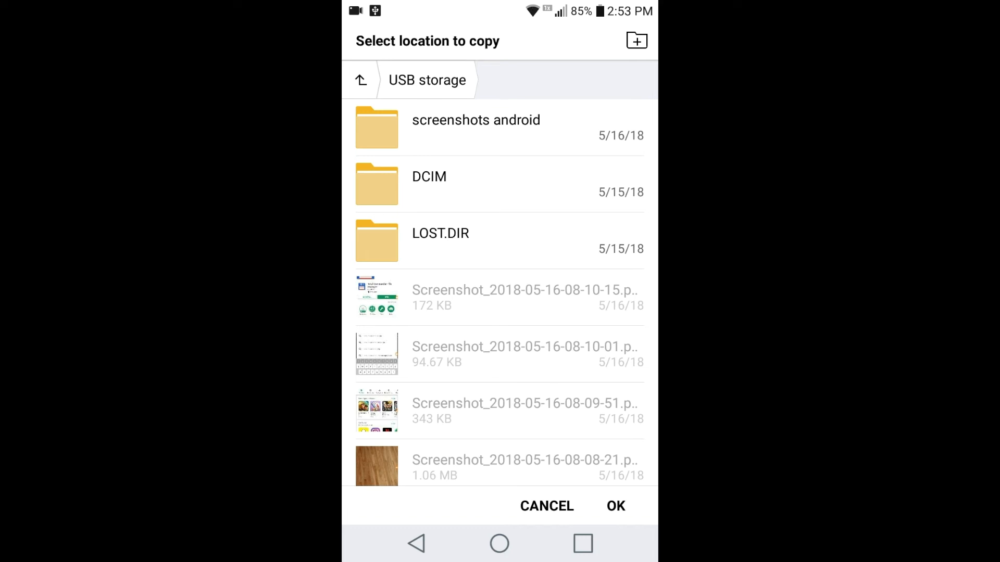
{"action": "left_click", "coordinate": [616, 506]}
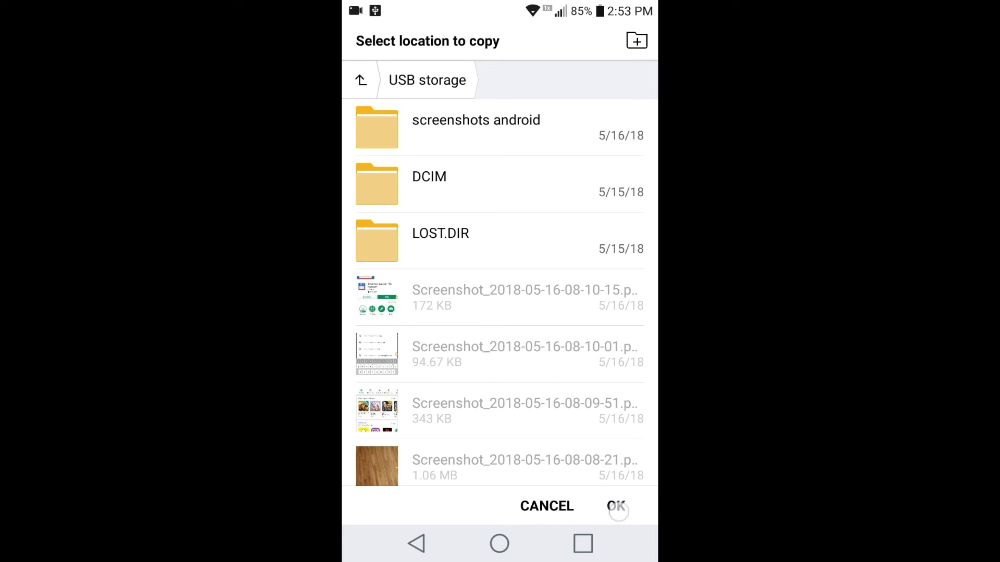
{"action": "left_click", "coordinate": [615, 506]}
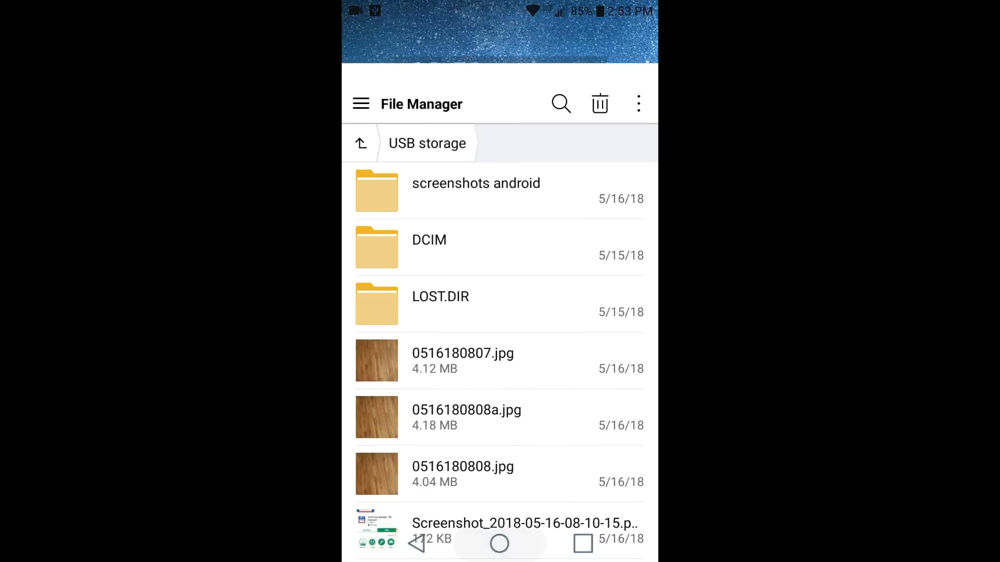
- Eject the USB drive from its notification in the notification shade
{"action": "left_click", "coordinate": [499, 543]}
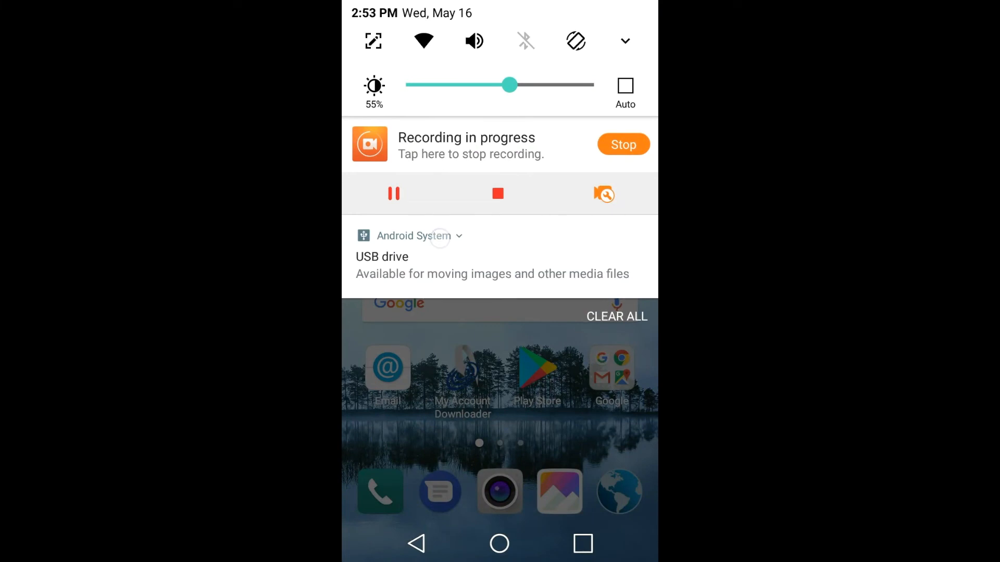
{"action": "left_click", "coordinate": [413, 235]}
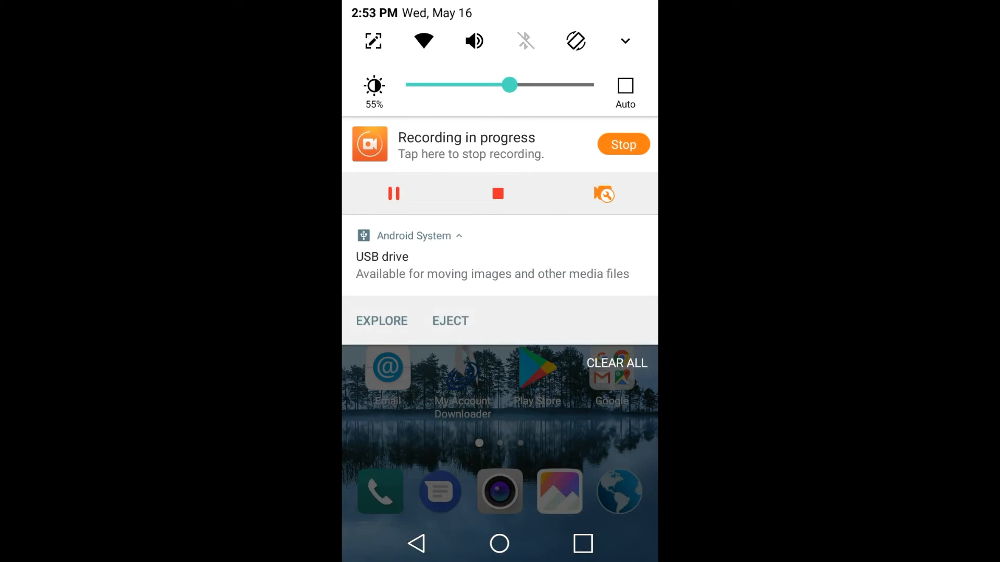
{"action": "left_click", "coordinate": [449, 321]}
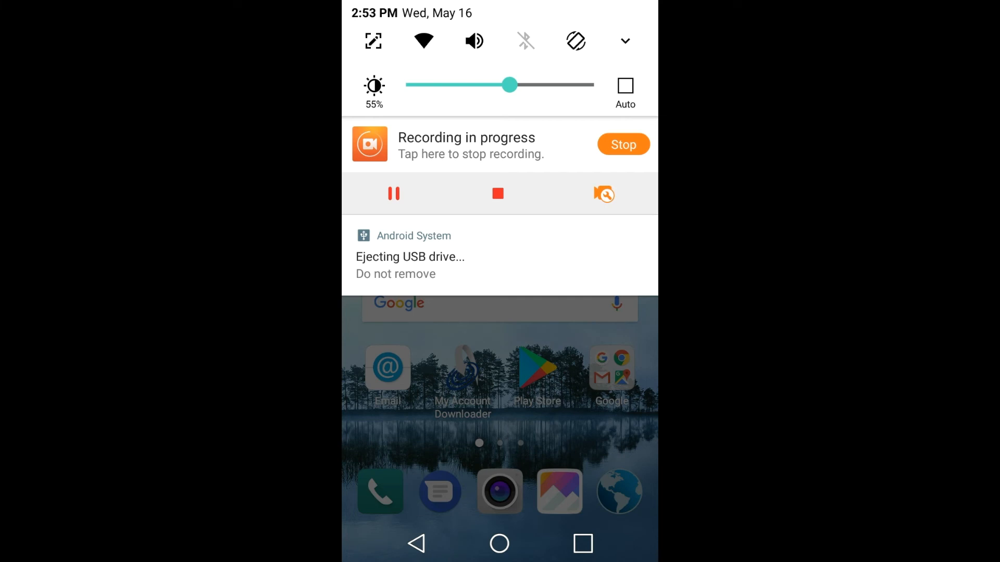